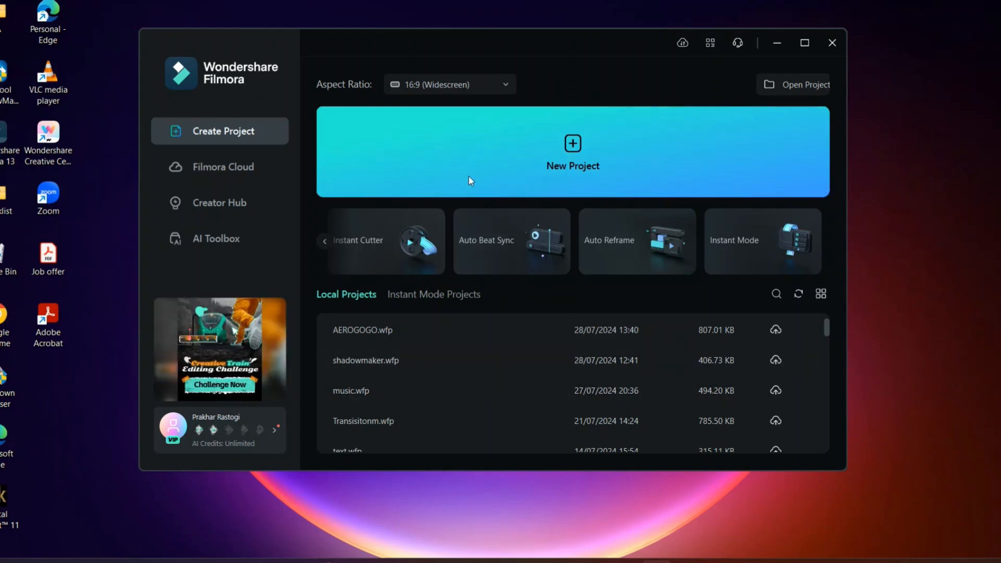
# - Import the street clip into Auto Reframe and set its aspect ratio to 1:1
pyautogui.click(324, 241)
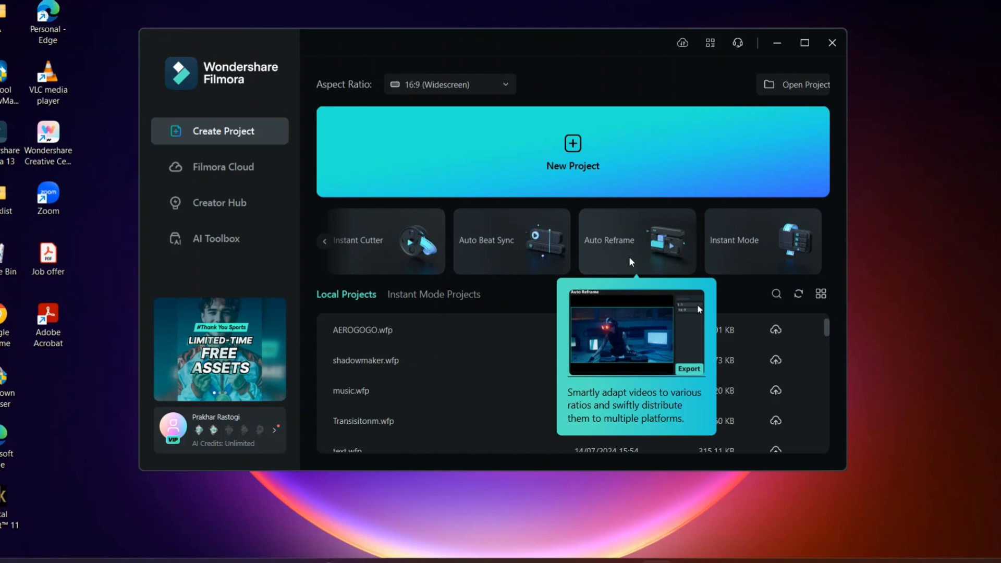
pyautogui.moveTo(636, 245)
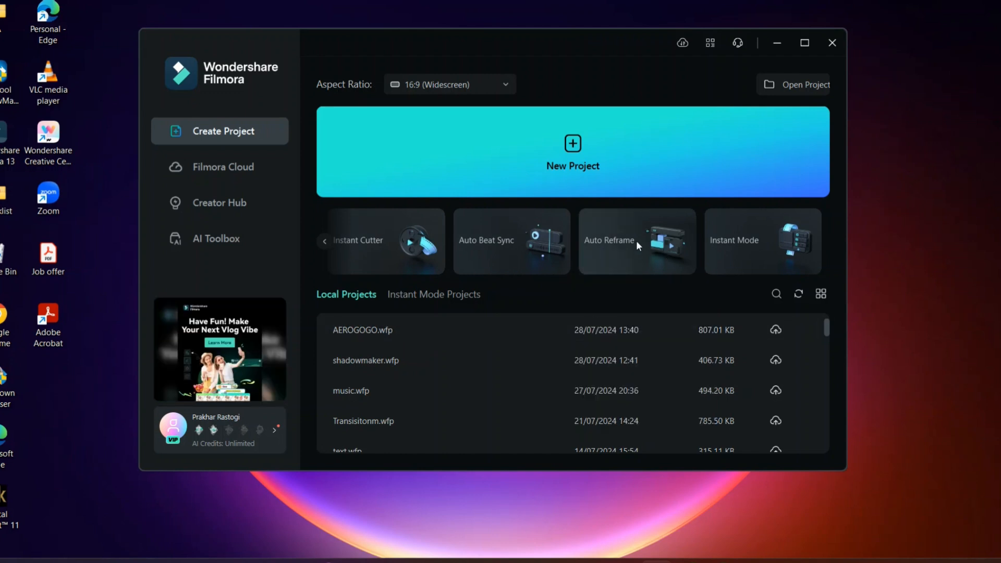
pyautogui.moveTo(636, 241)
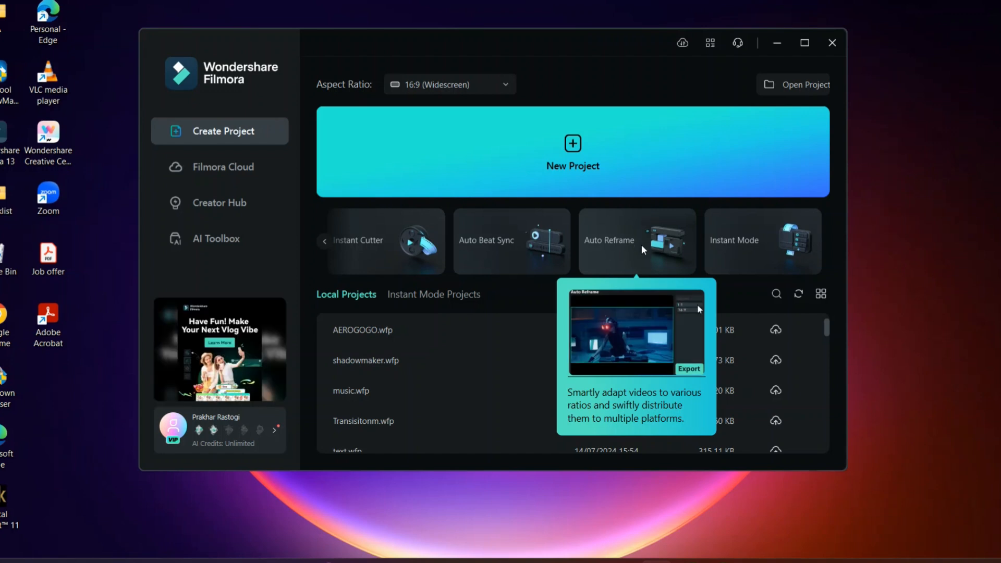
pyautogui.click(831, 42)
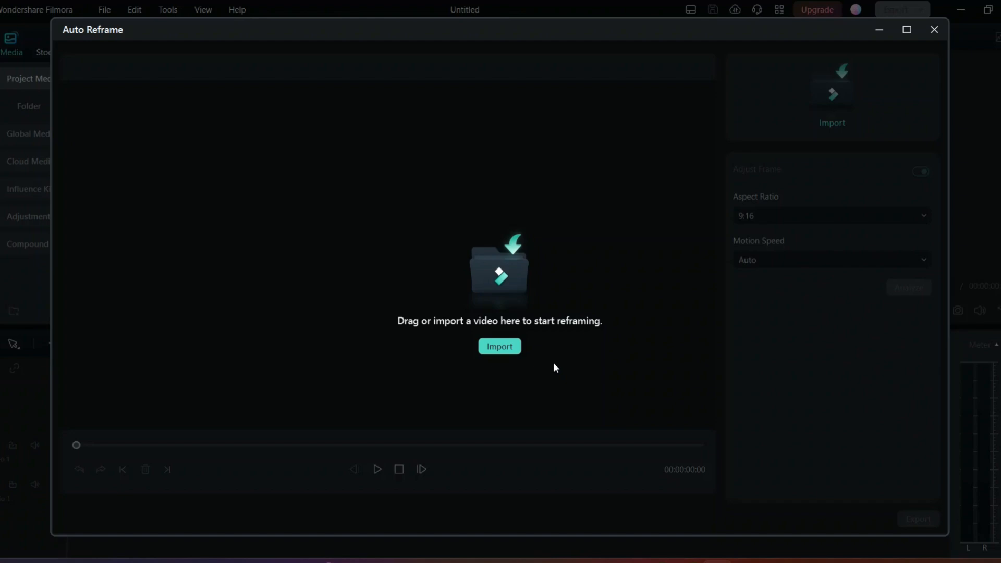
pyautogui.click(499, 346)
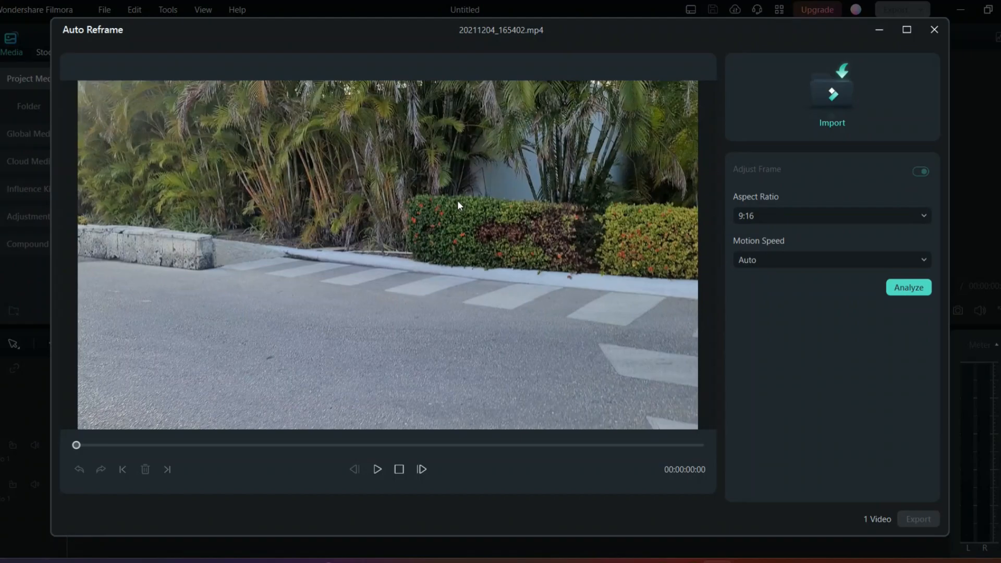
pyautogui.click(828, 215)
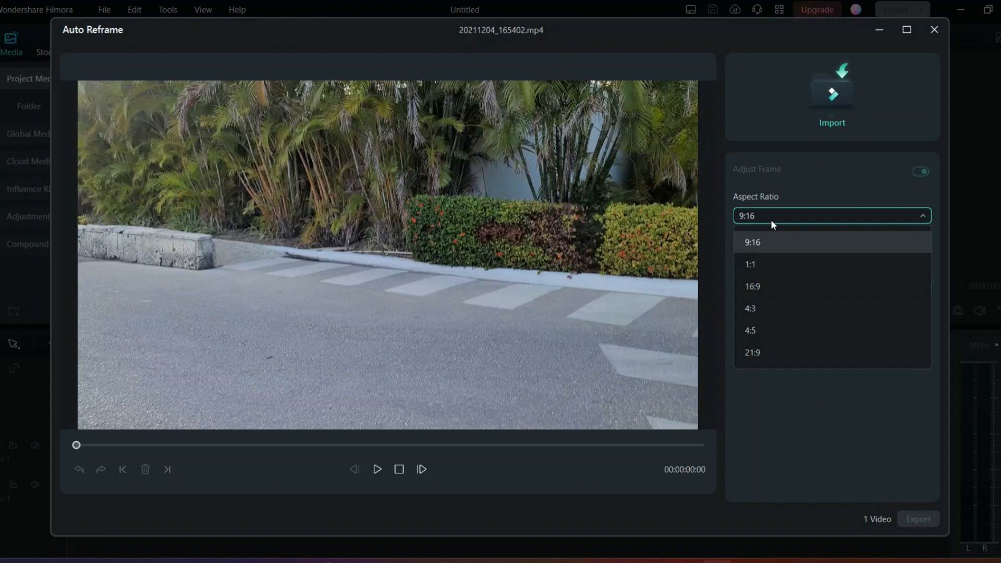
pyautogui.moveTo(750, 264)
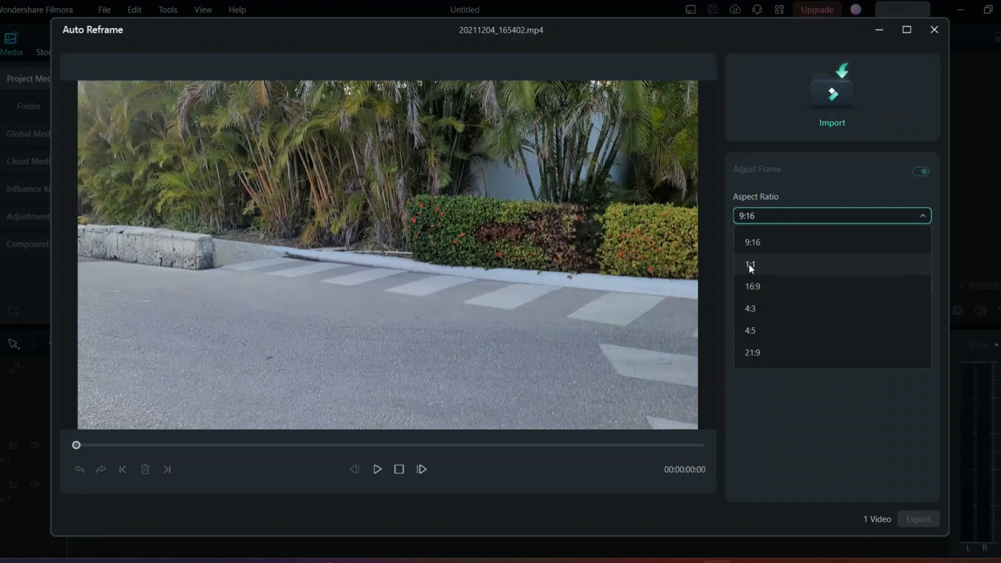
pyautogui.click(751, 265)
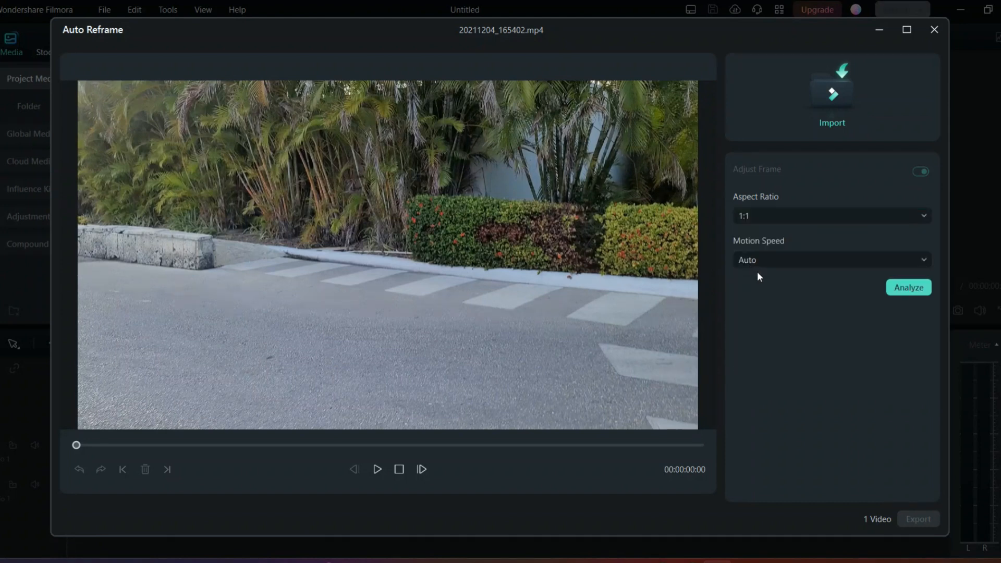
pyautogui.moveTo(907, 290)
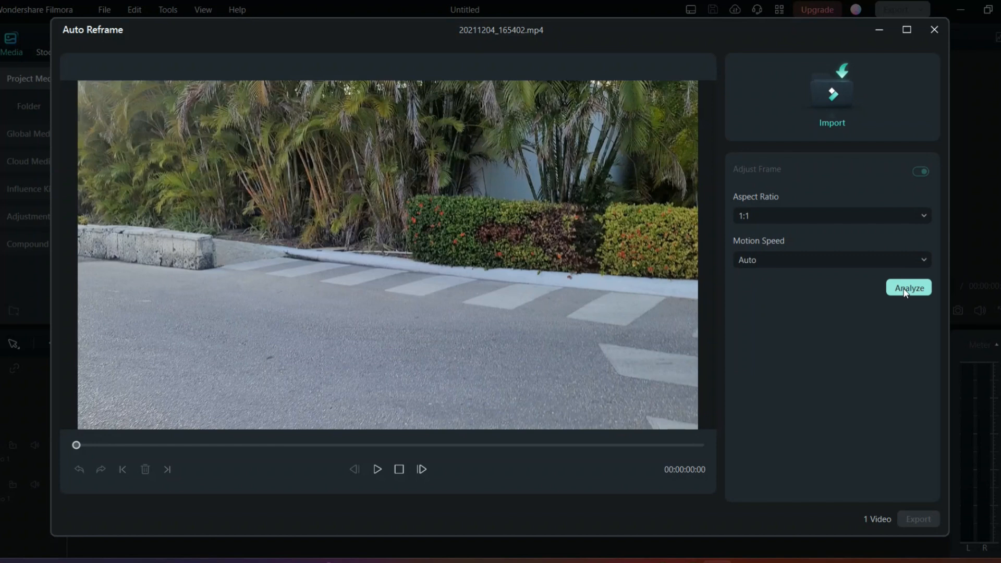
# - Analyze the clip into a square 1:1 reframe and export it as 'car guy 1 1'
pyautogui.click(907, 288)
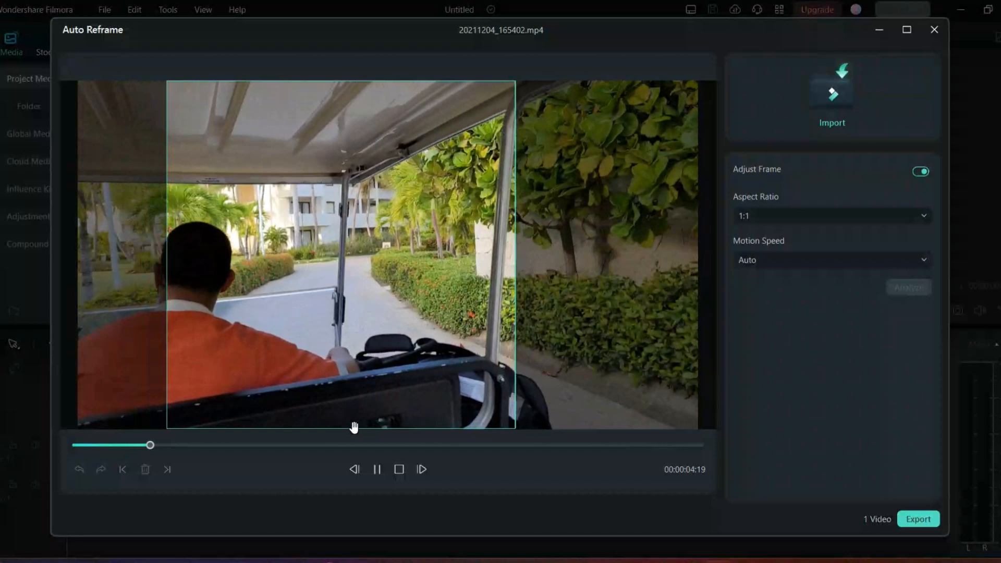
pyautogui.click(375, 469)
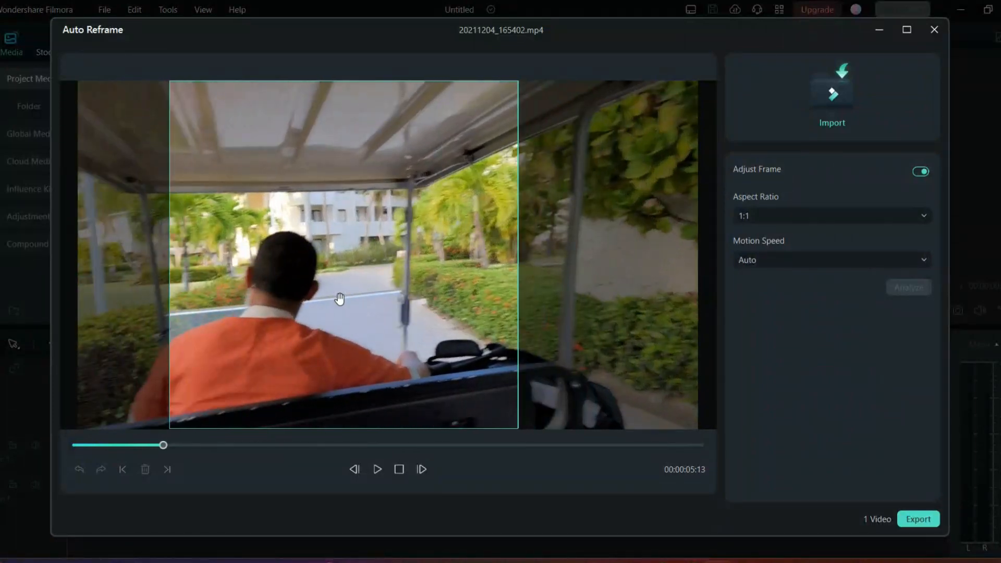
pyautogui.moveTo(442, 255)
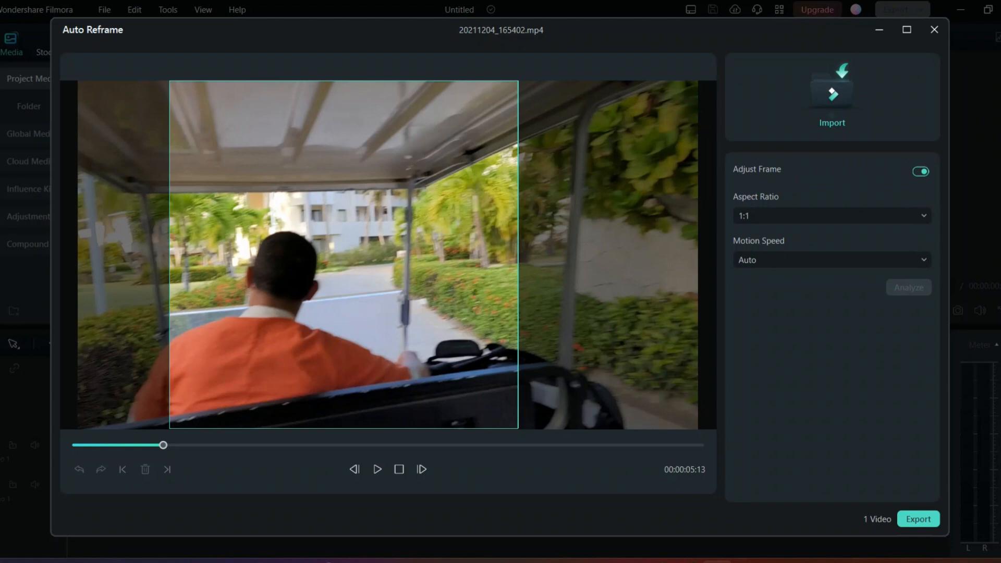
pyautogui.click(917, 518)
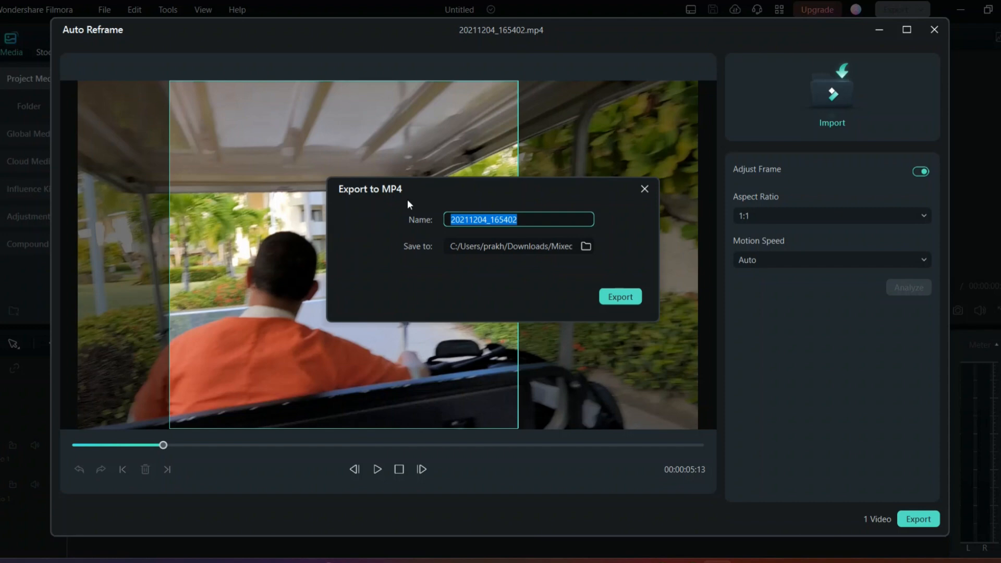
pyautogui.click(619, 296)
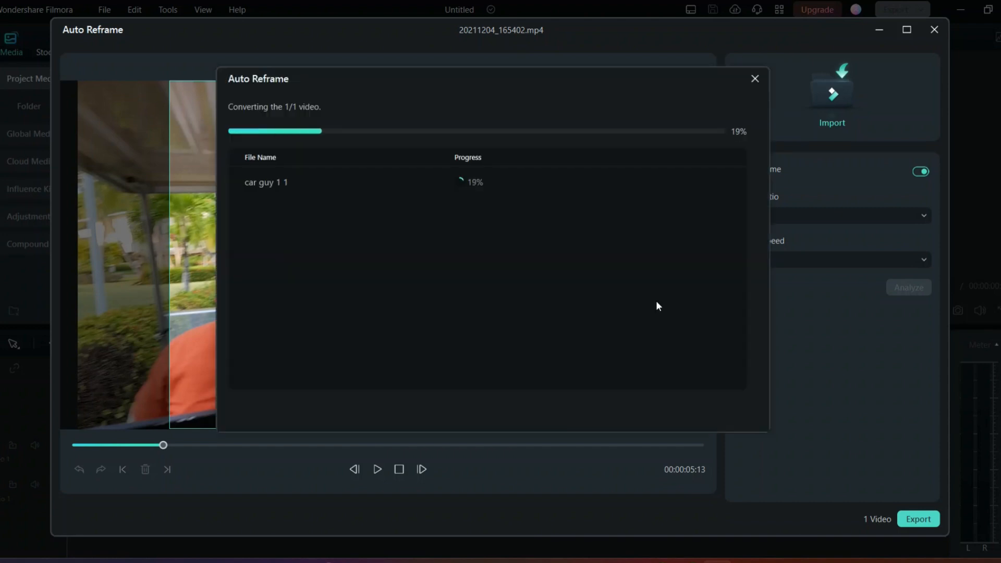
pyautogui.click(754, 79)
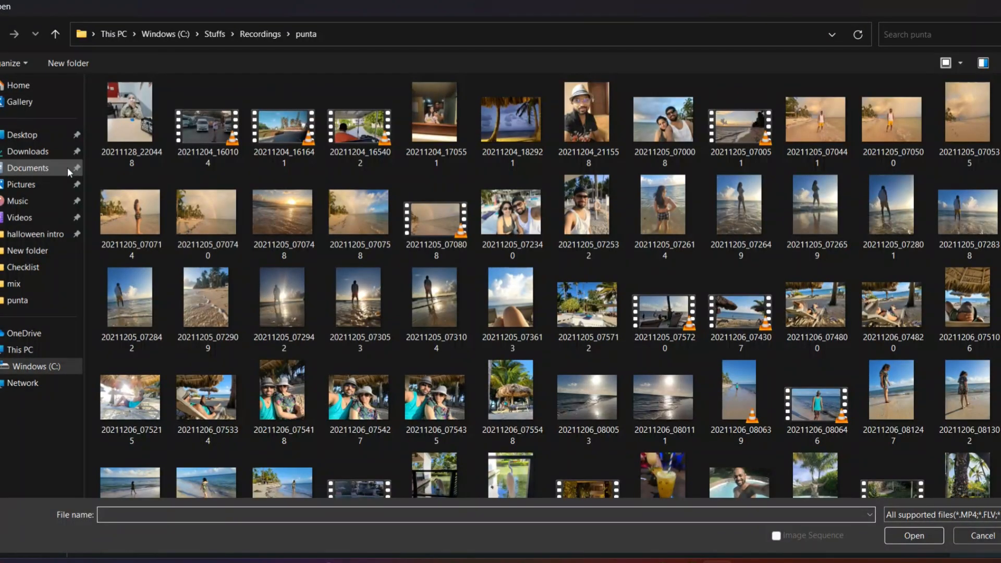
# - Import 'car guy 1 1' from Downloads > Mixed and place it on the timeline
pyautogui.click(29, 151)
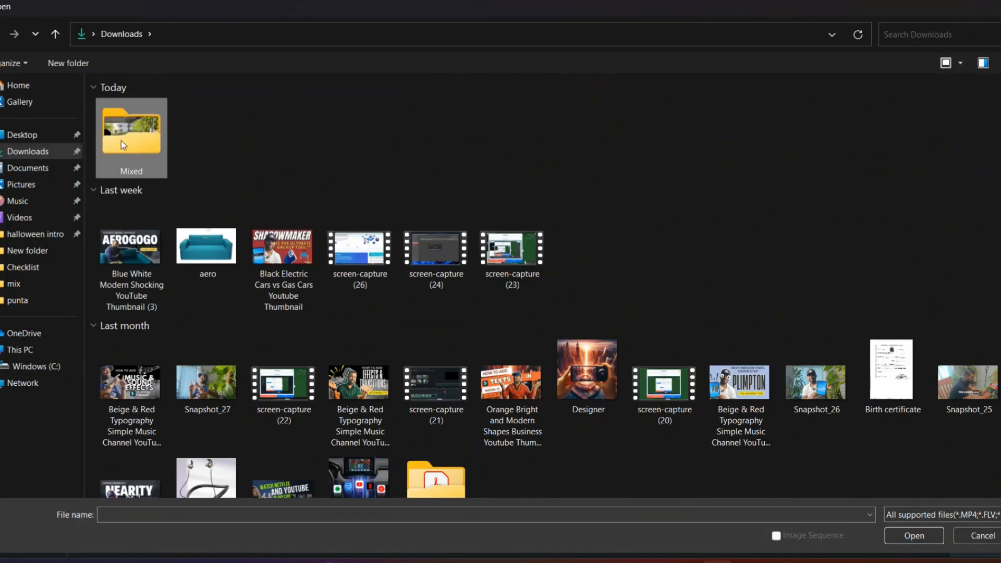
pyautogui.click(912, 534)
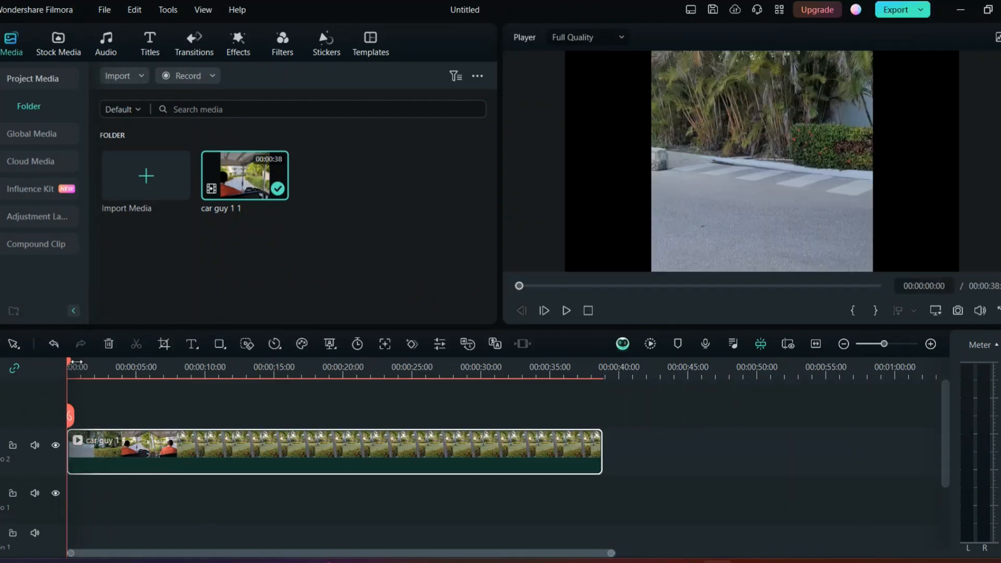
# - Browse filters and transitions, then add a title reading 'the car guy' above the clip
pyautogui.click(203, 367)
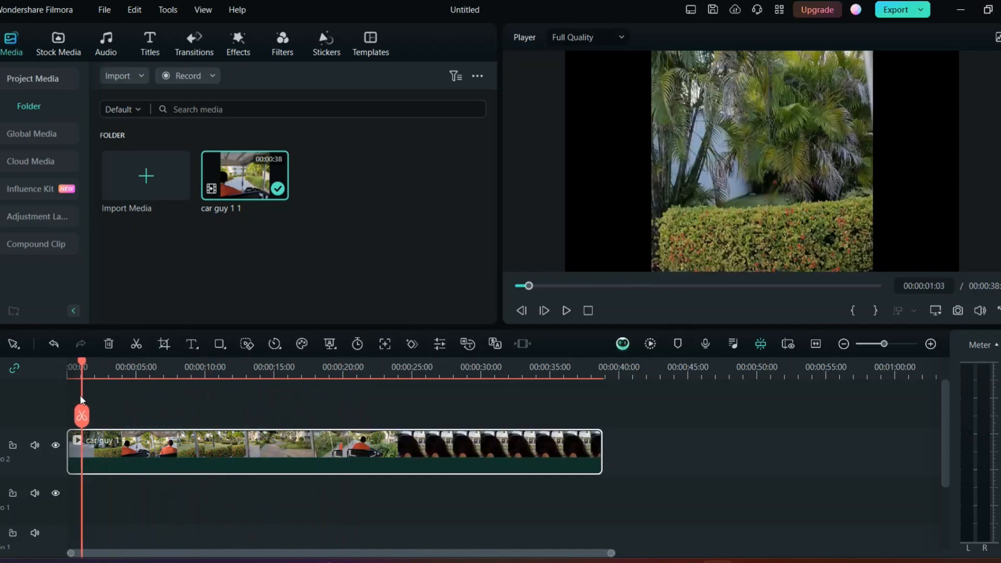
pyautogui.click(77, 366)
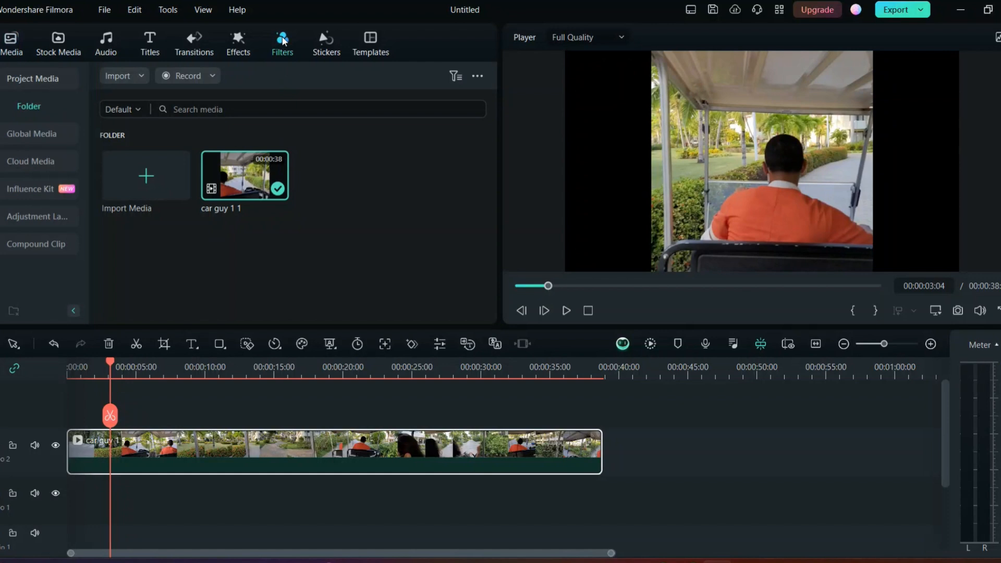
pyautogui.click(281, 42)
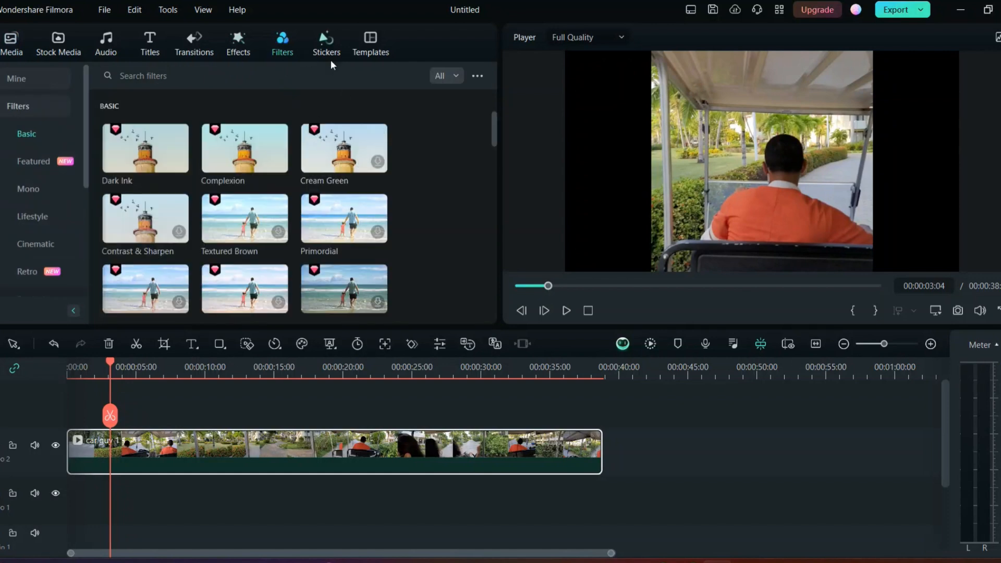
pyautogui.click(194, 43)
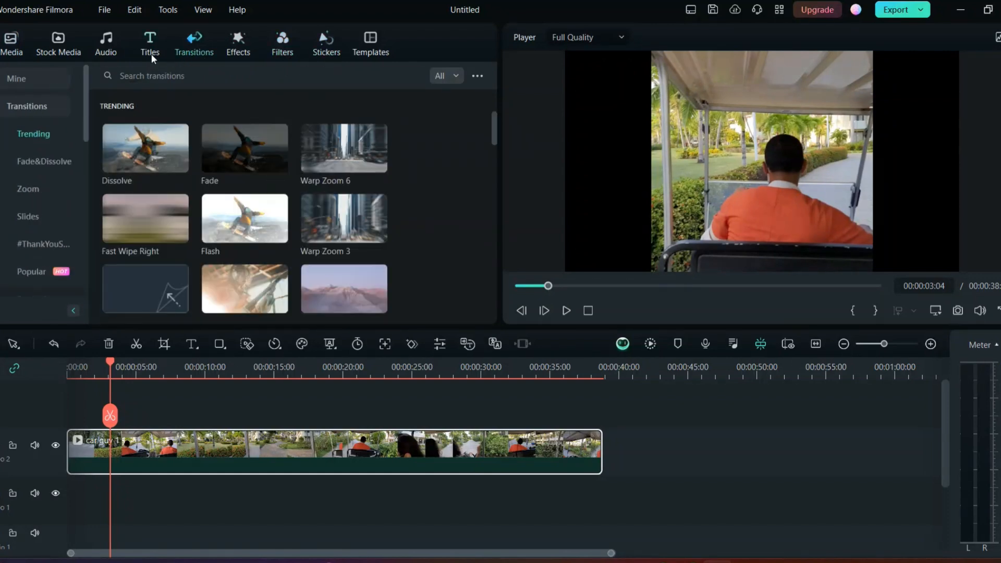
pyautogui.click(149, 43)
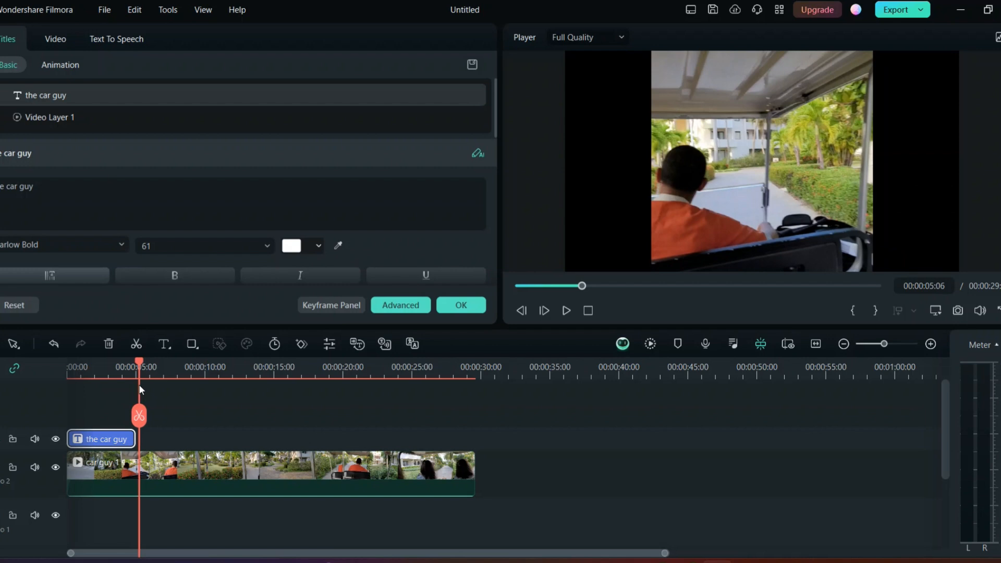
pyautogui.moveTo(139, 421)
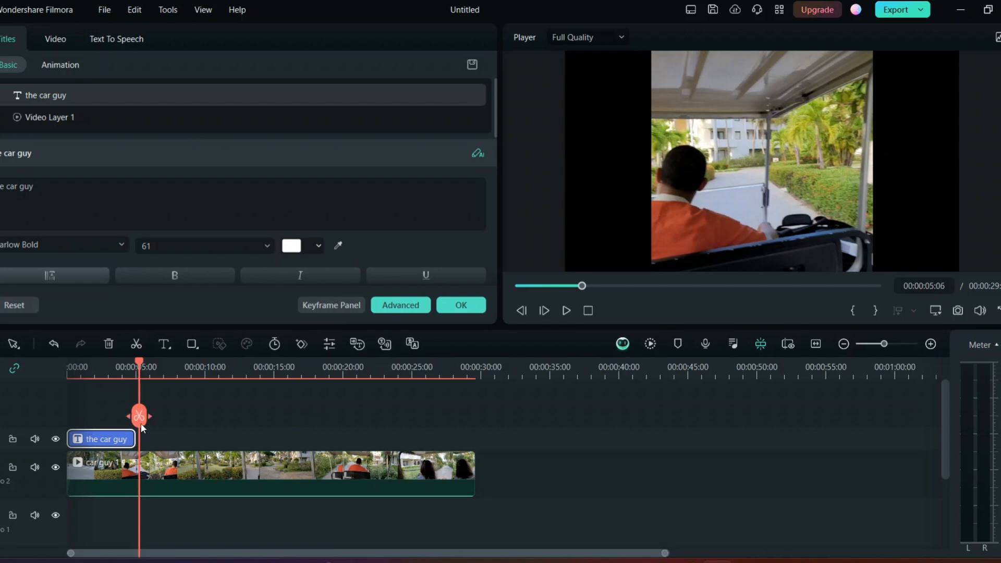
# - Split the car guy clip at about 5 and 19 seconds into four pieces
pyautogui.click(307, 472)
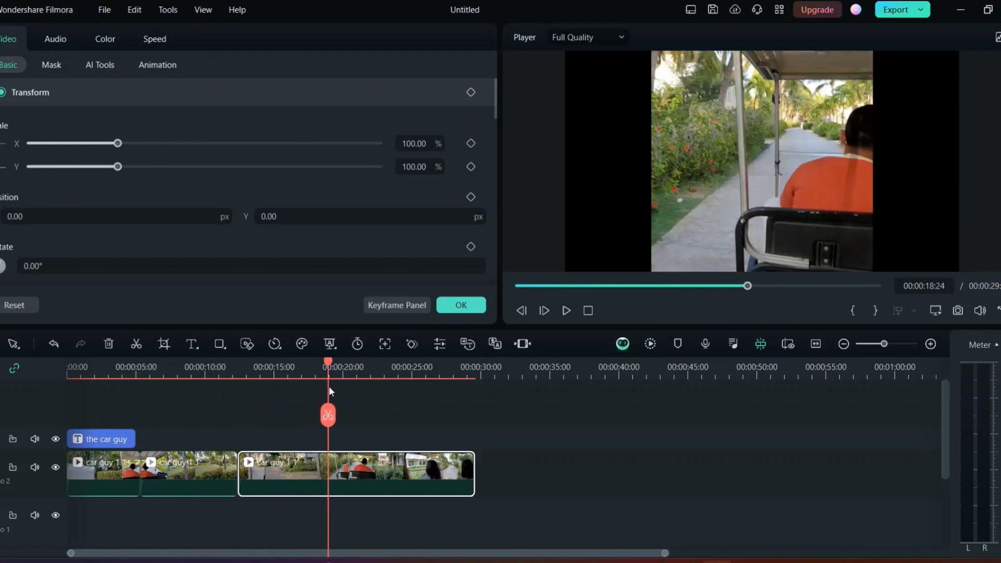
pyautogui.click(150, 43)
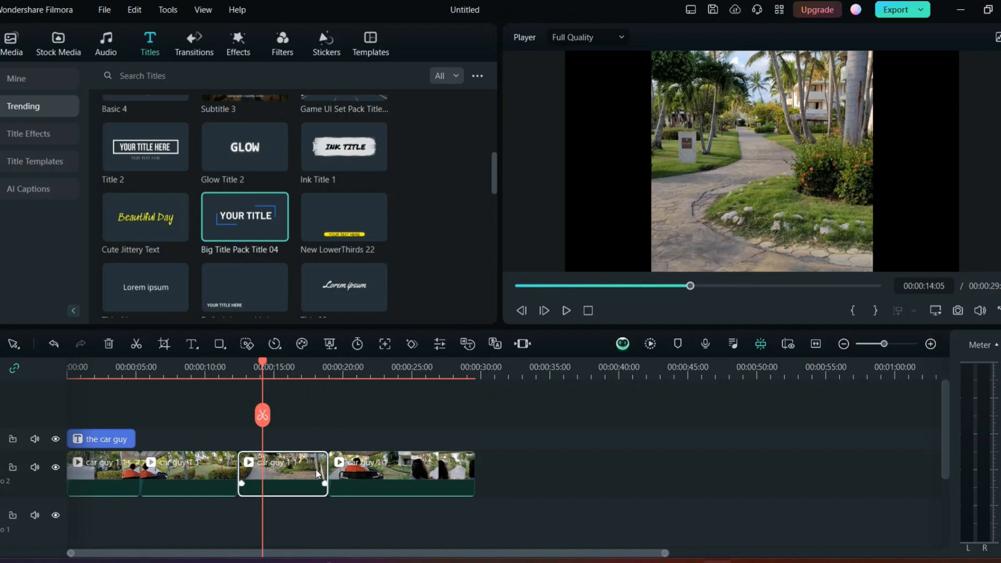
pyautogui.click(102, 472)
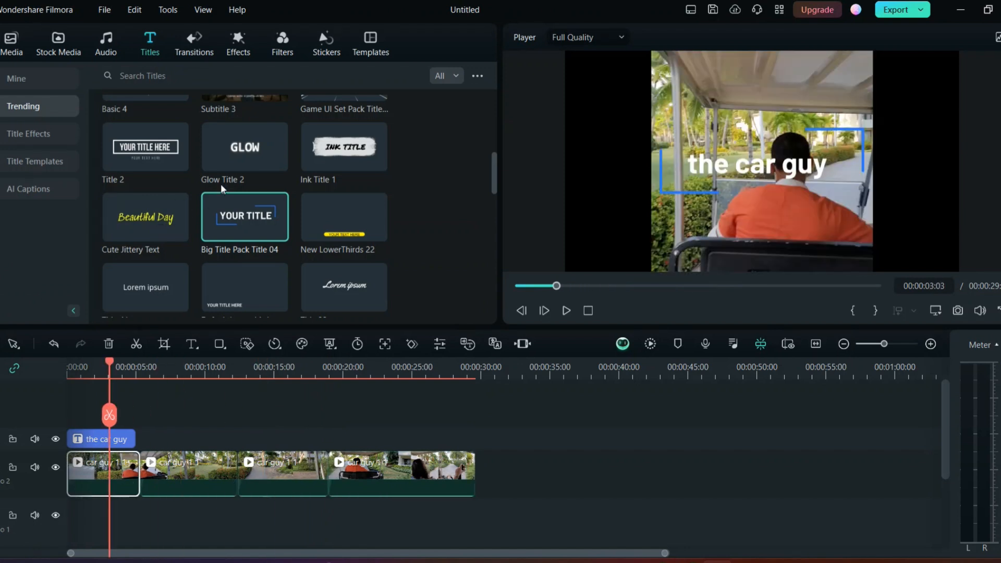
pyautogui.click(193, 43)
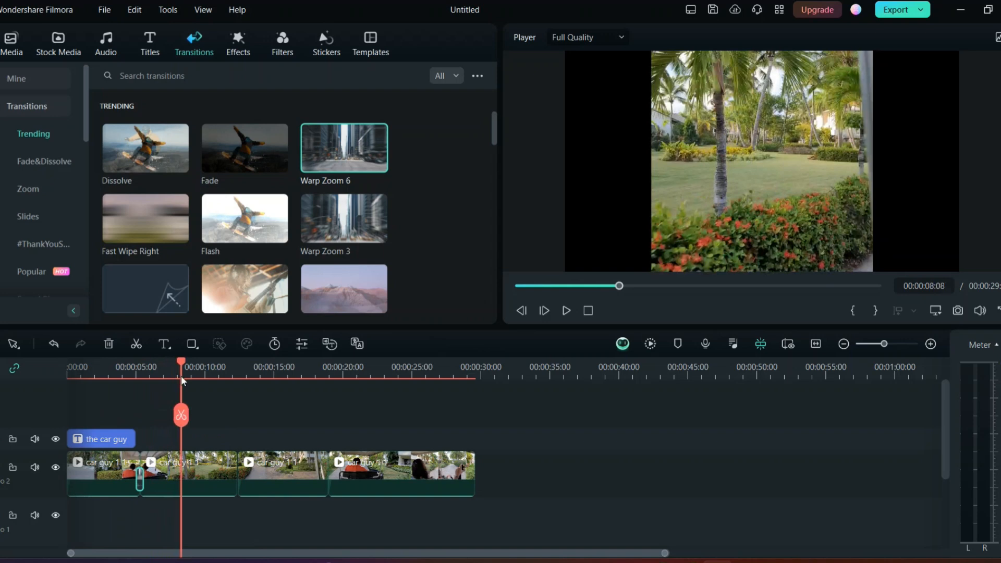
# - Place transitions at the cuts between the car guy clip pieces
pyautogui.moveTo(181, 367); pyautogui.dragTo(145, 367)
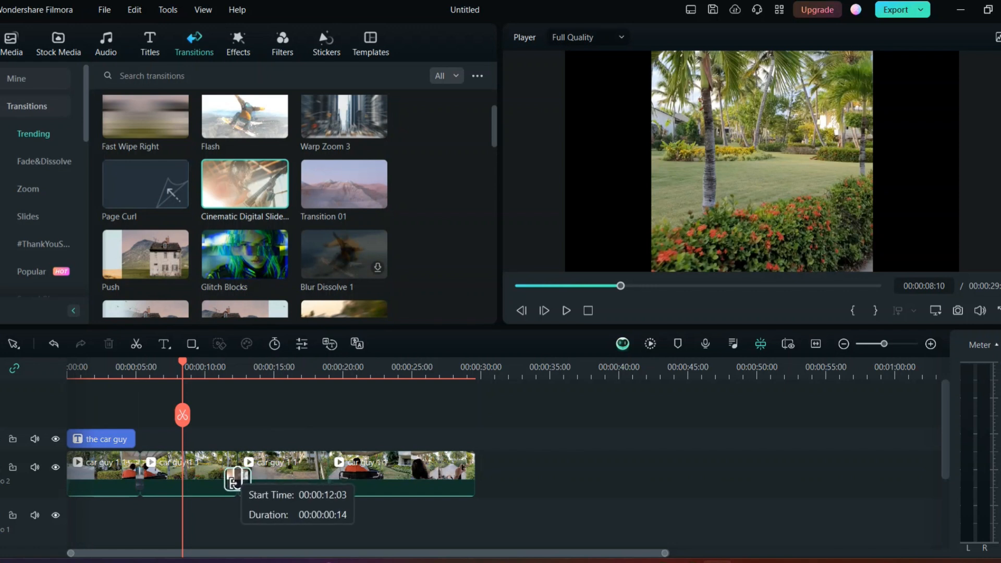
pyautogui.click(281, 43)
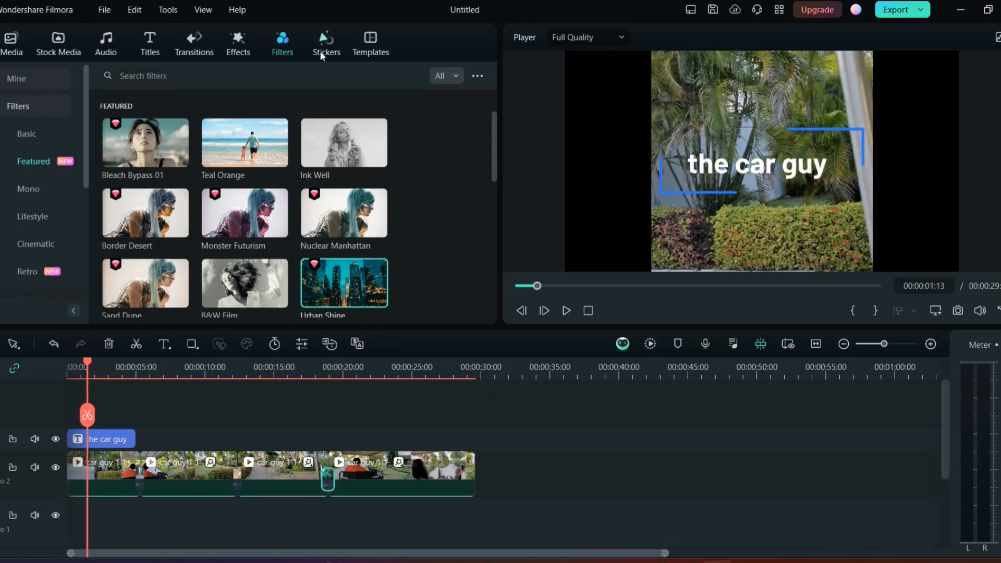
# - Add the Trending smoke-ring sticker on its own track at the timeline start
pyautogui.click(325, 43)
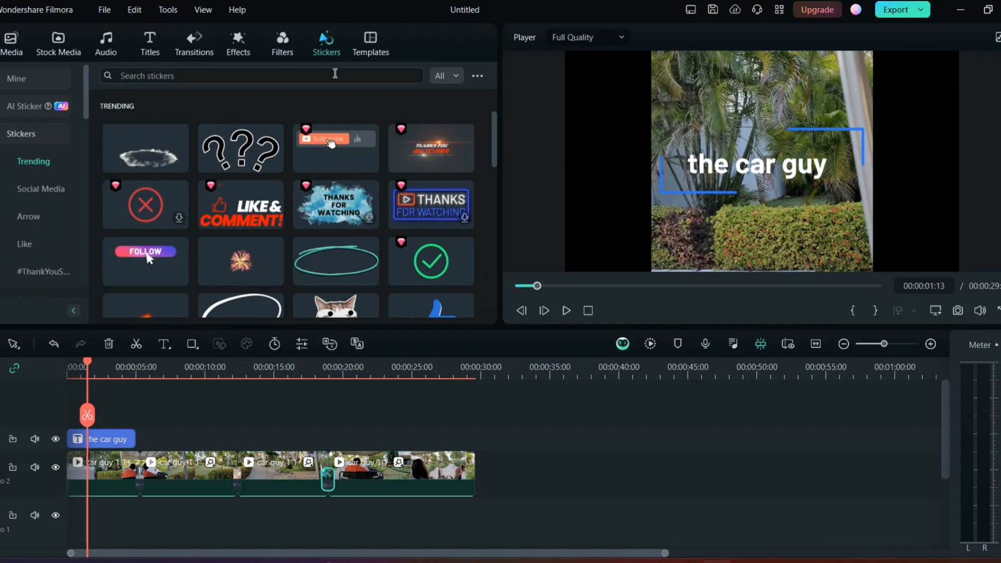
pyautogui.click(145, 147)
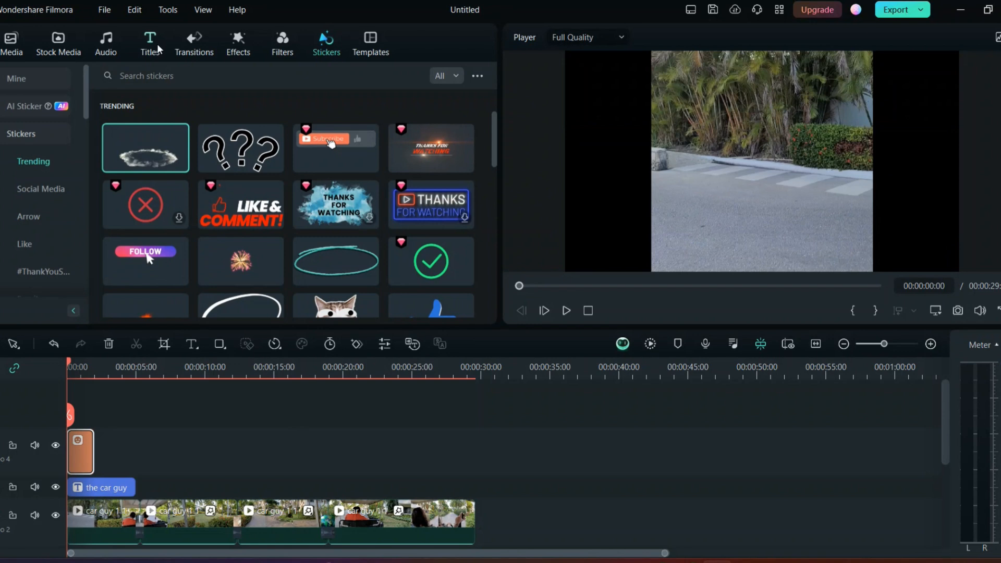
pyautogui.click(105, 43)
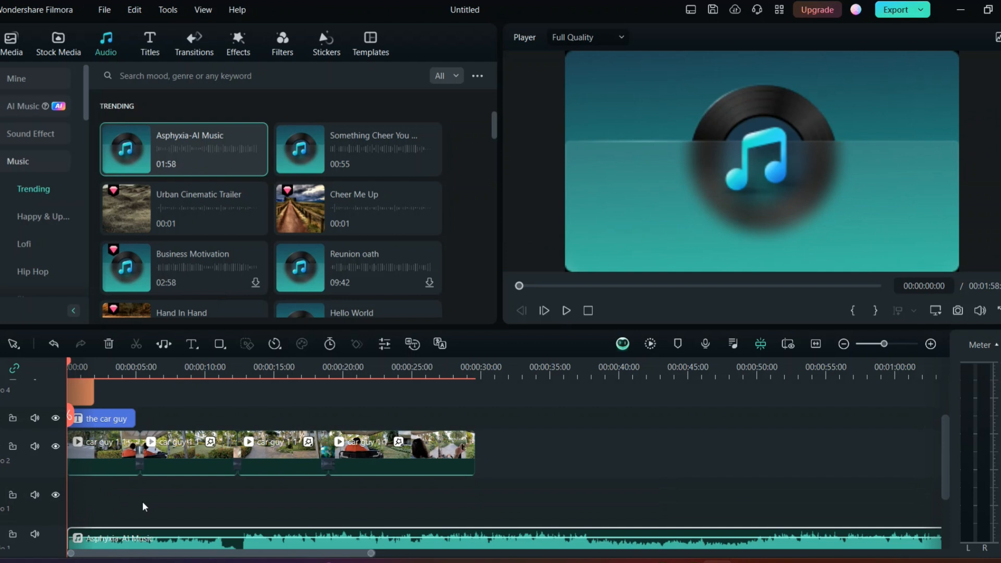
# - Show the Light category of the video effects library
pyautogui.click(237, 42)
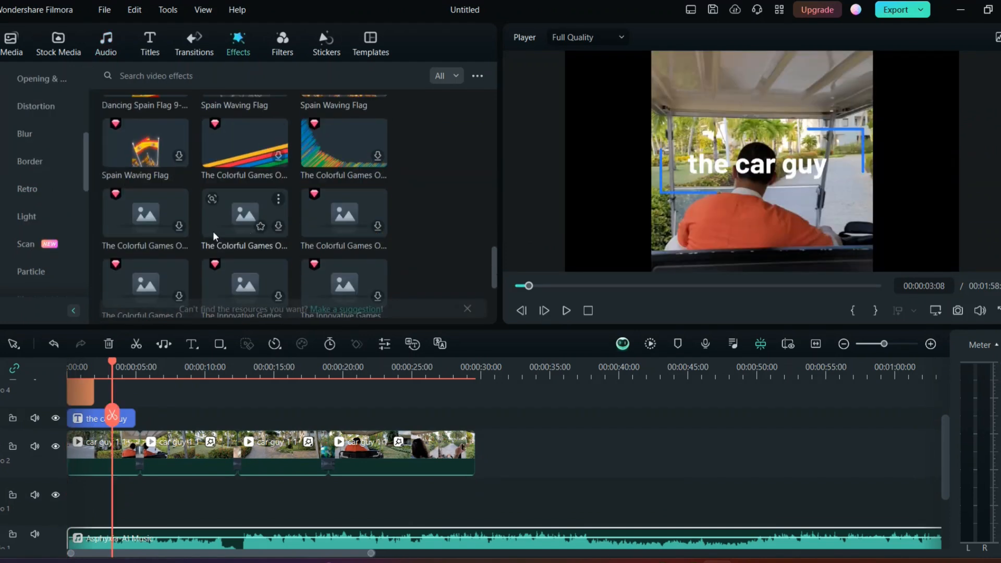
pyautogui.click(26, 217)
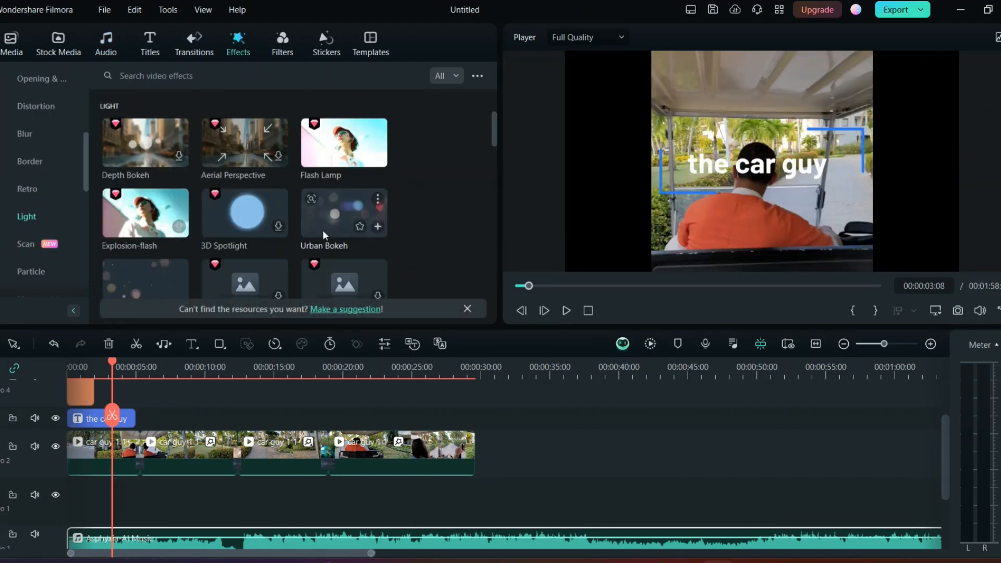